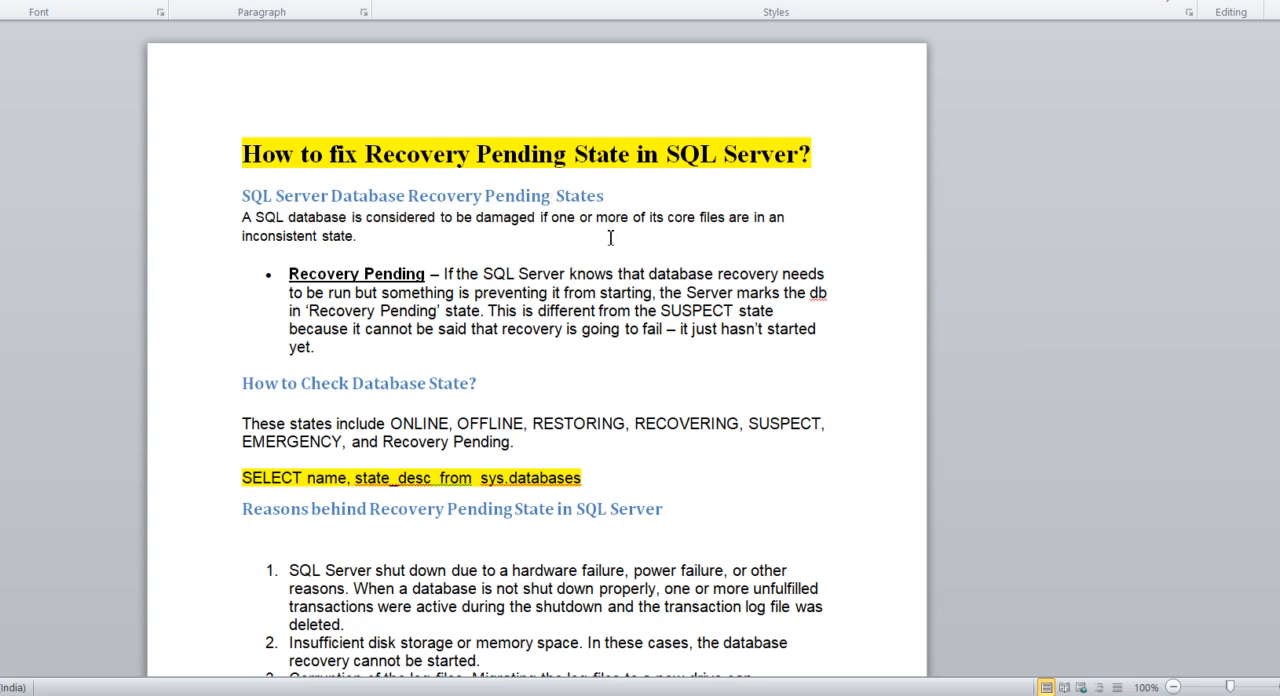
pyautogui.moveTo(430, 252)
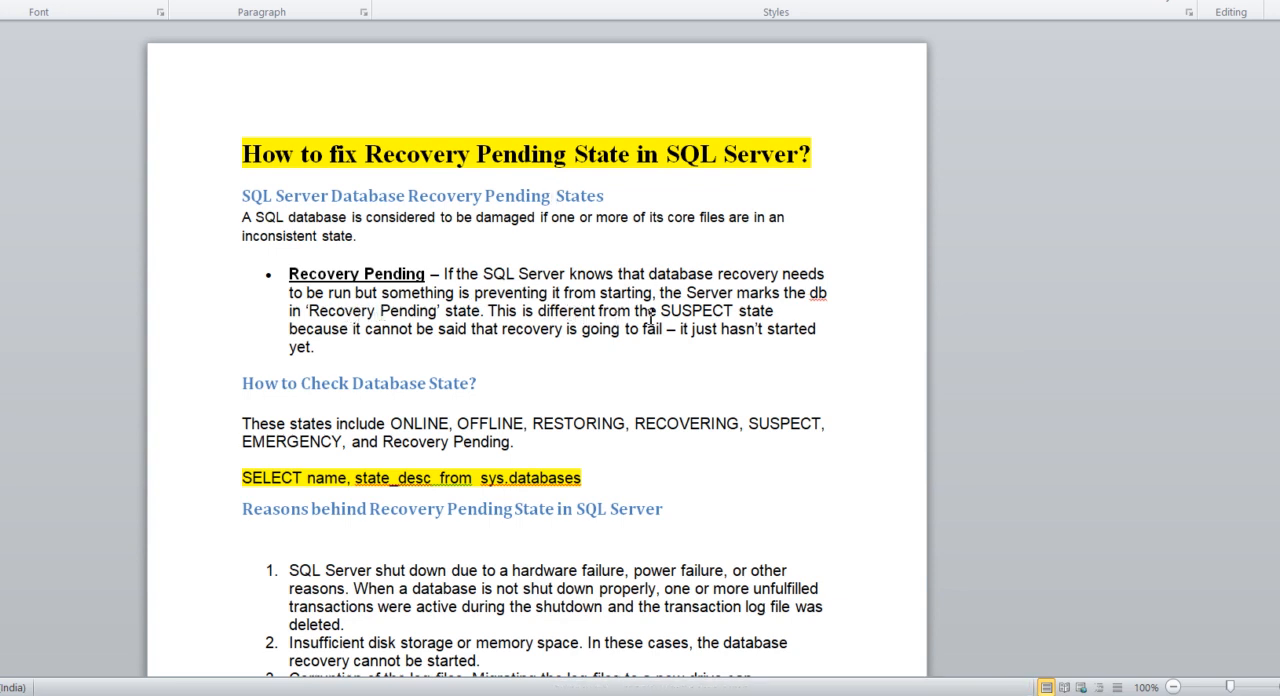
# Step: Highlight the database-states paragraph twice while reading it, then move on toward the Reasons list
pyautogui.click(552, 194)
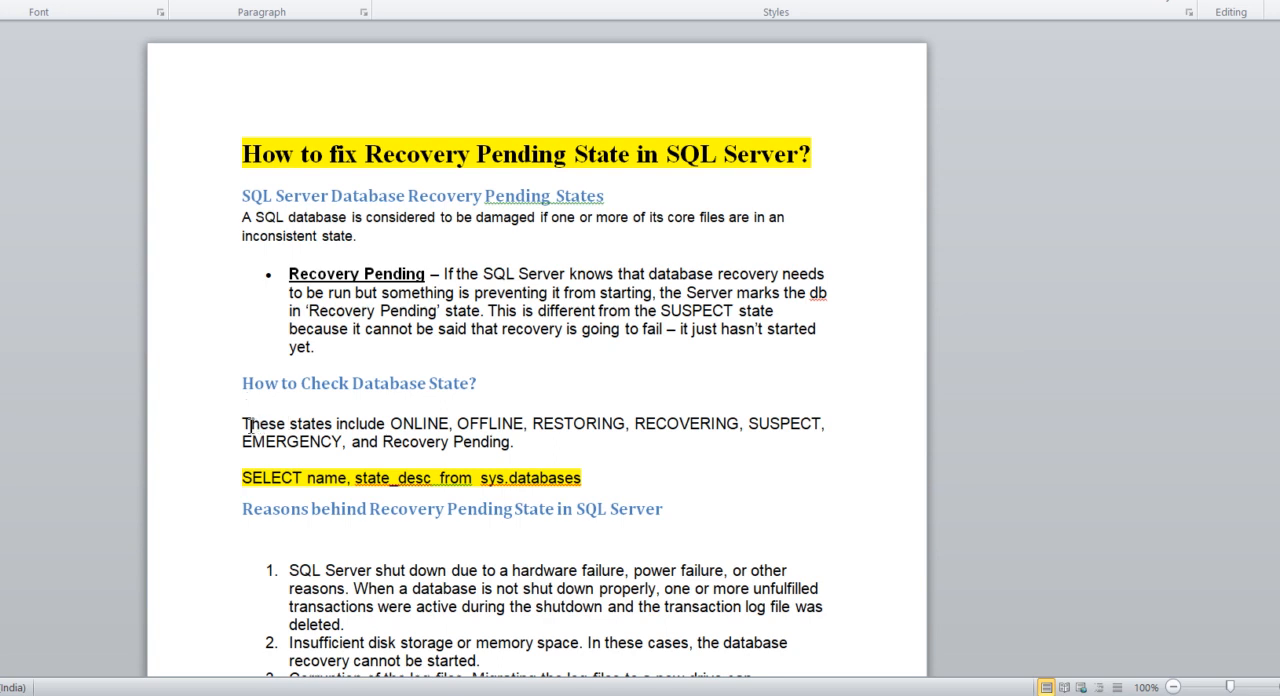
pyautogui.moveTo(242, 424); pyautogui.dragTo(512, 440)
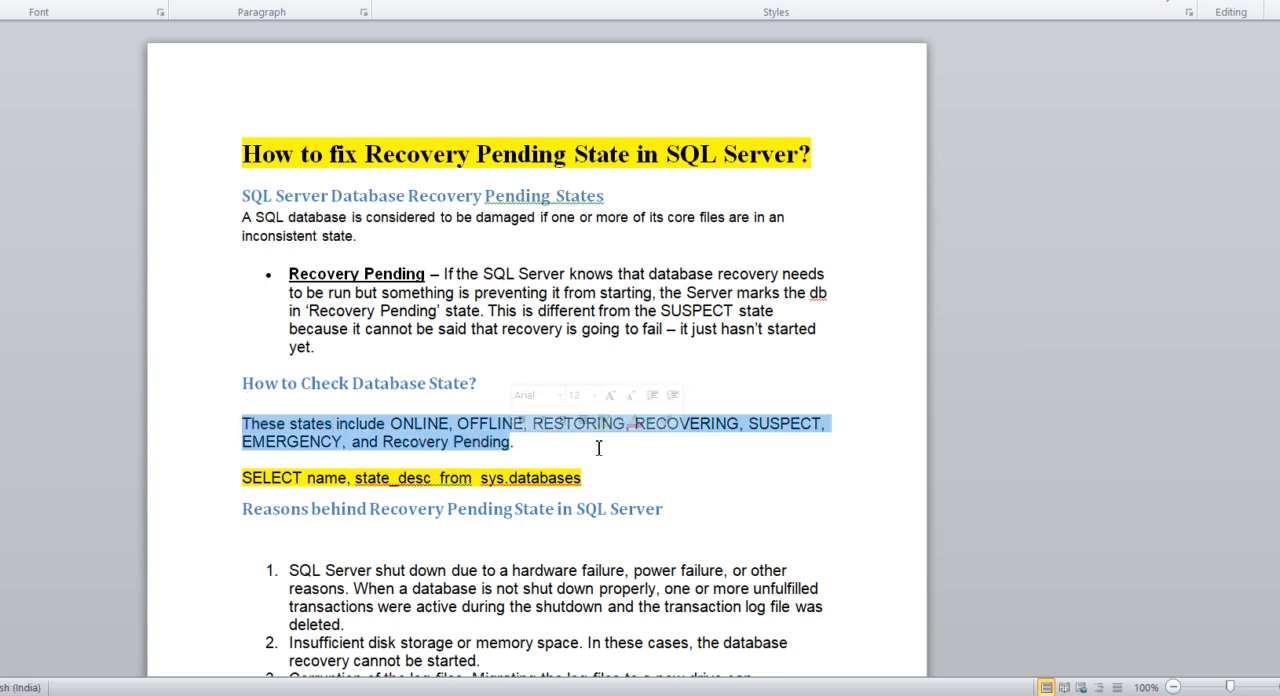
pyautogui.click(516, 440)
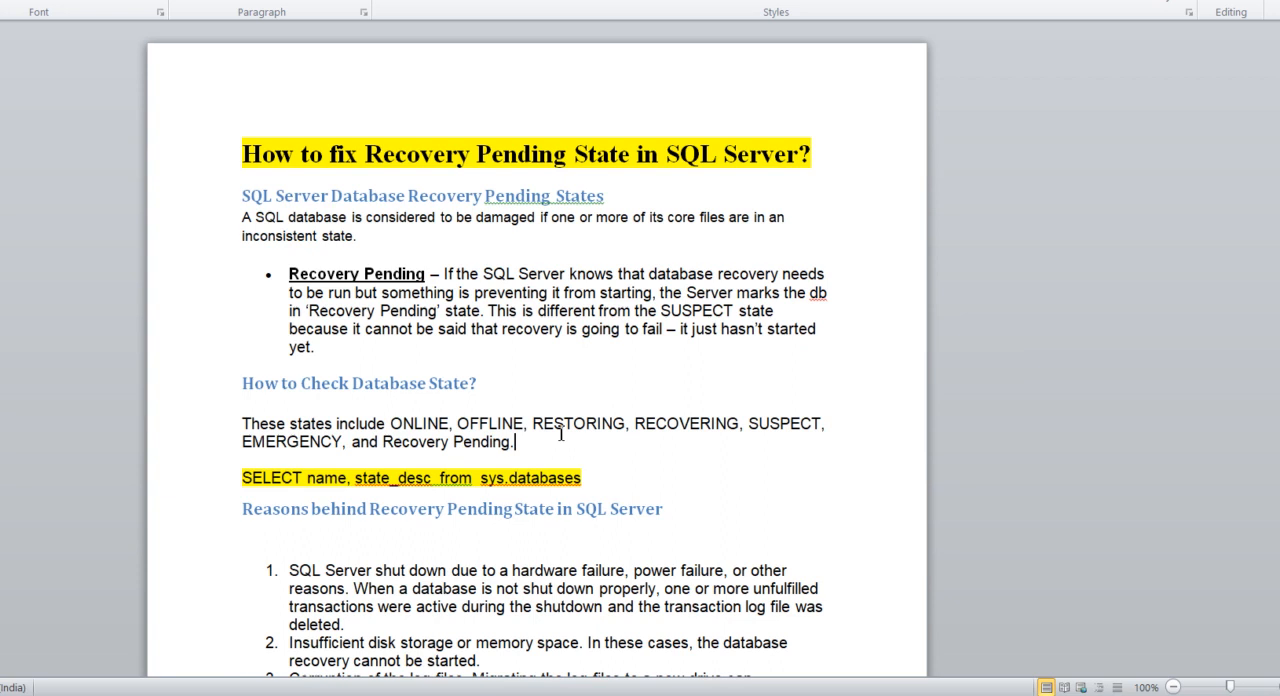
pyautogui.moveTo(796, 436)
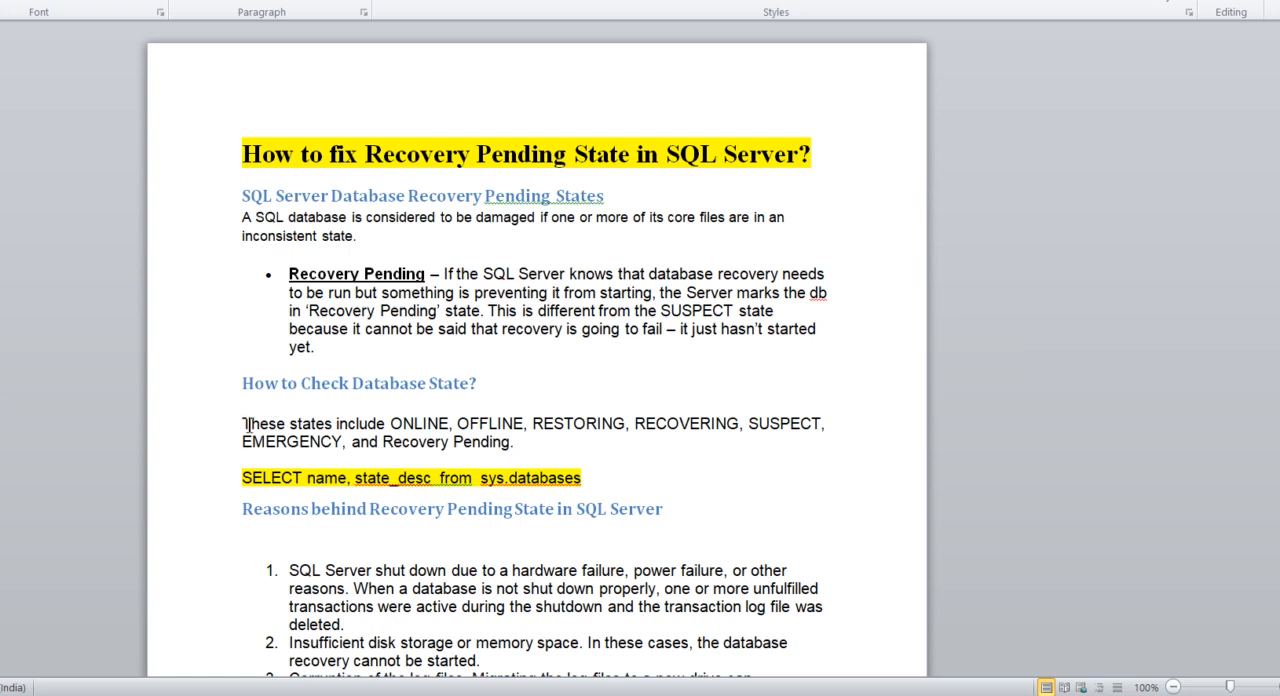
pyautogui.moveTo(244, 424); pyautogui.dragTo(512, 440)
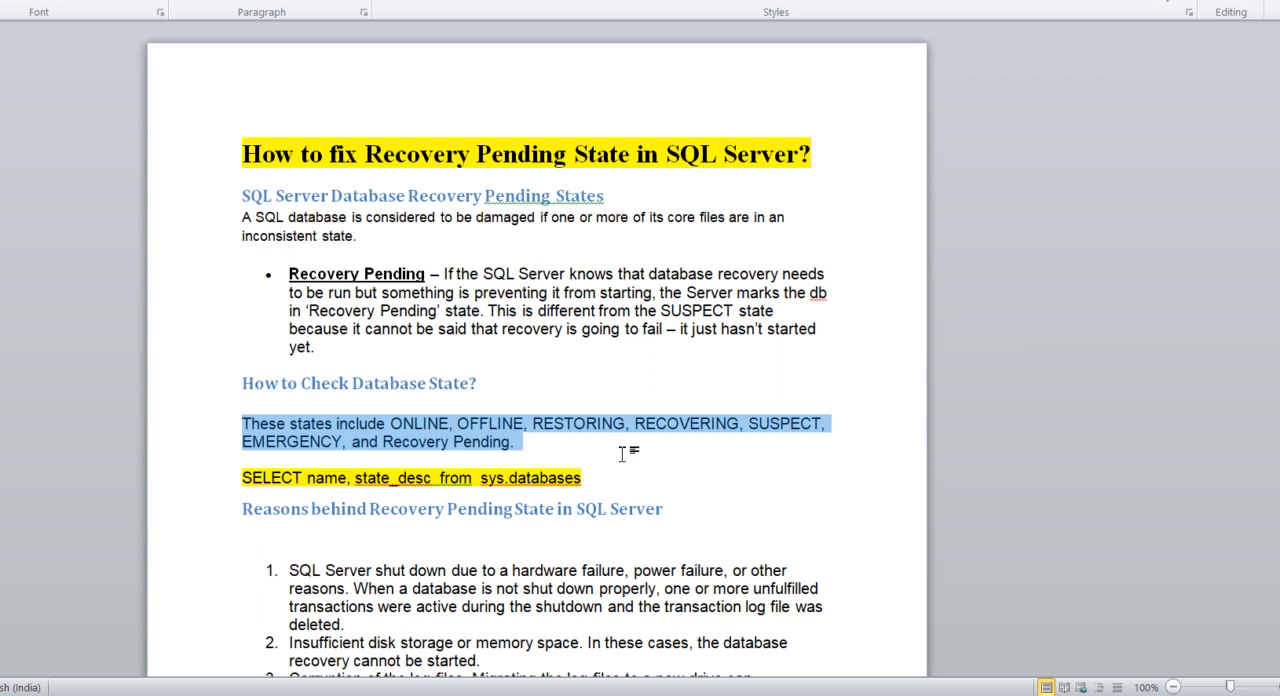
pyautogui.click(602, 486)
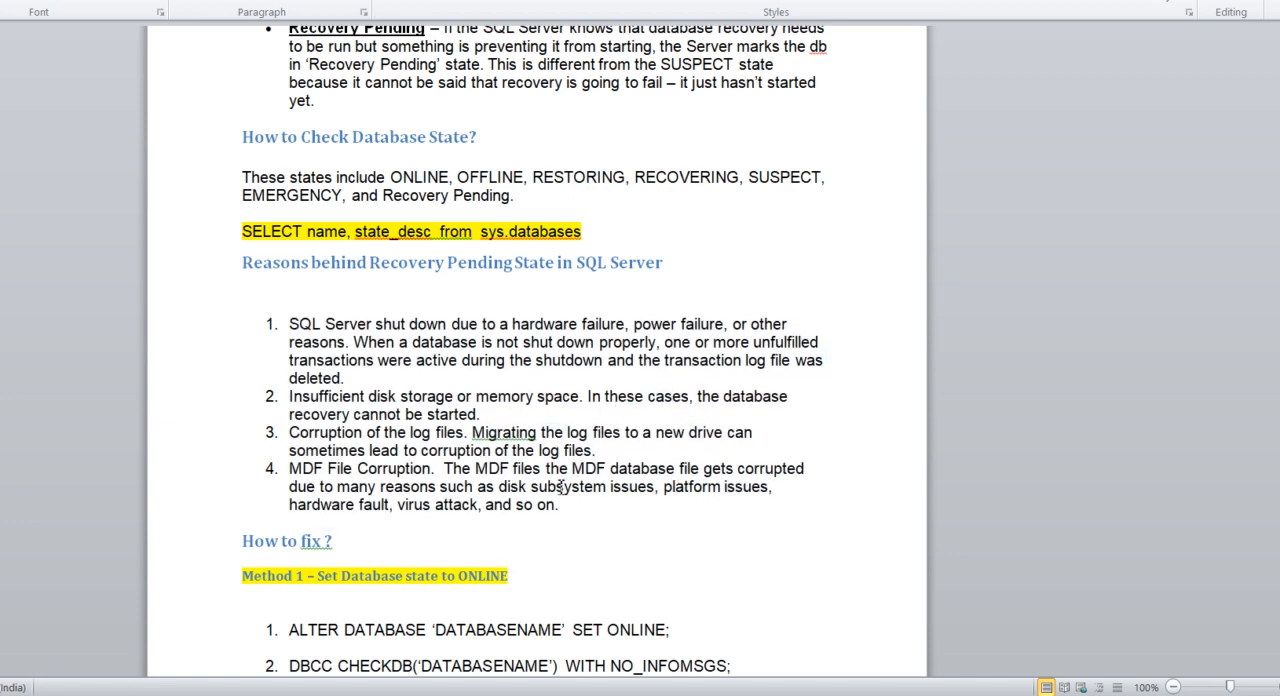
# Step: Highlight the four numbered reasons, then scroll past Method 1 to Method 2 on the second page
pyautogui.moveTo(288, 324); pyautogui.dragTo(560, 504)
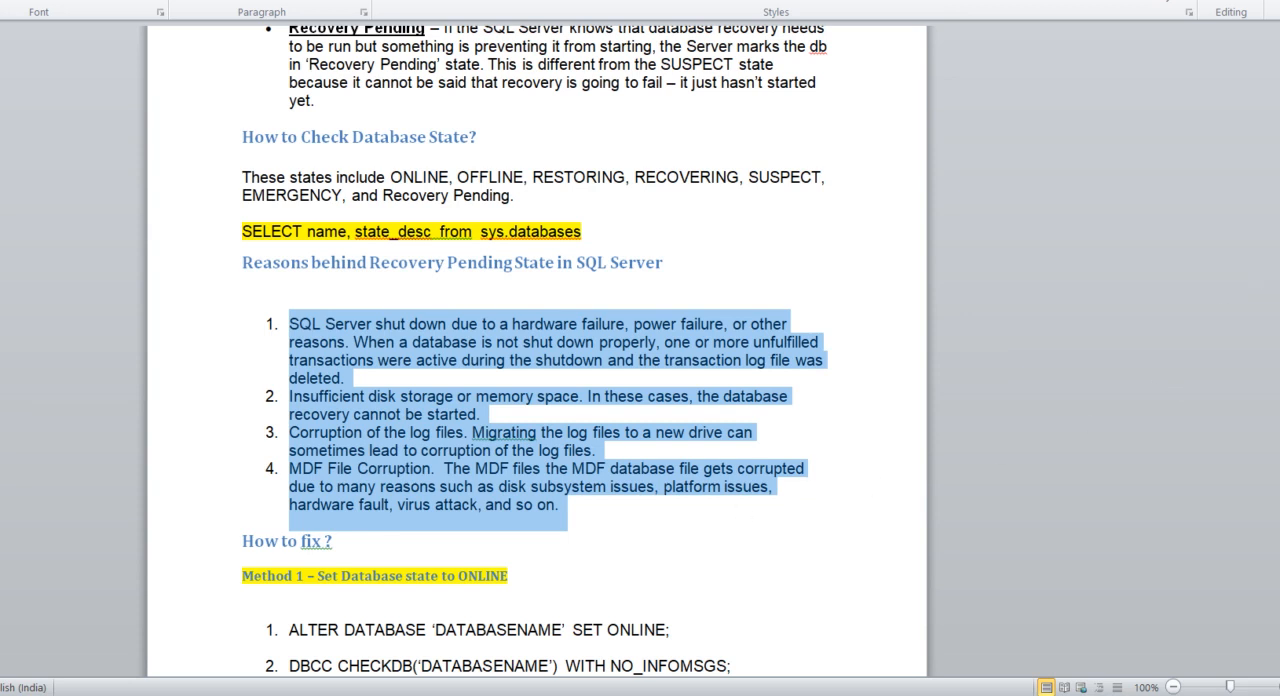
pyautogui.scroll(-3)
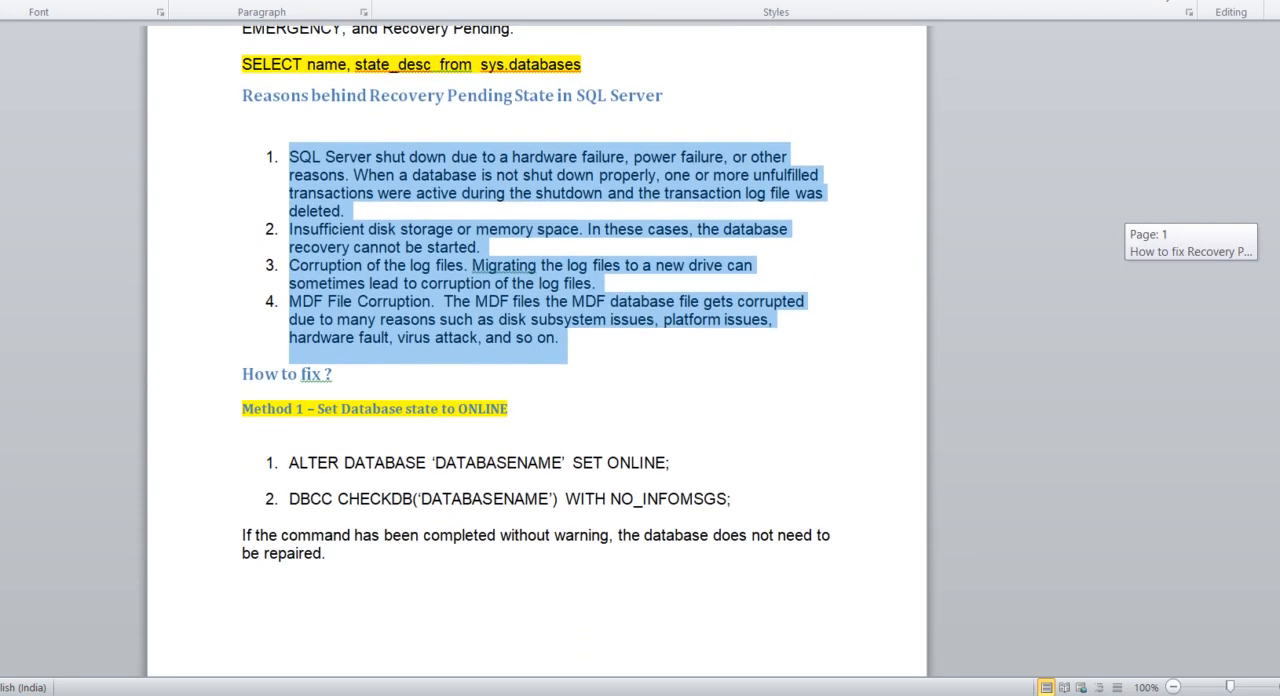
pyautogui.scroll(-3)
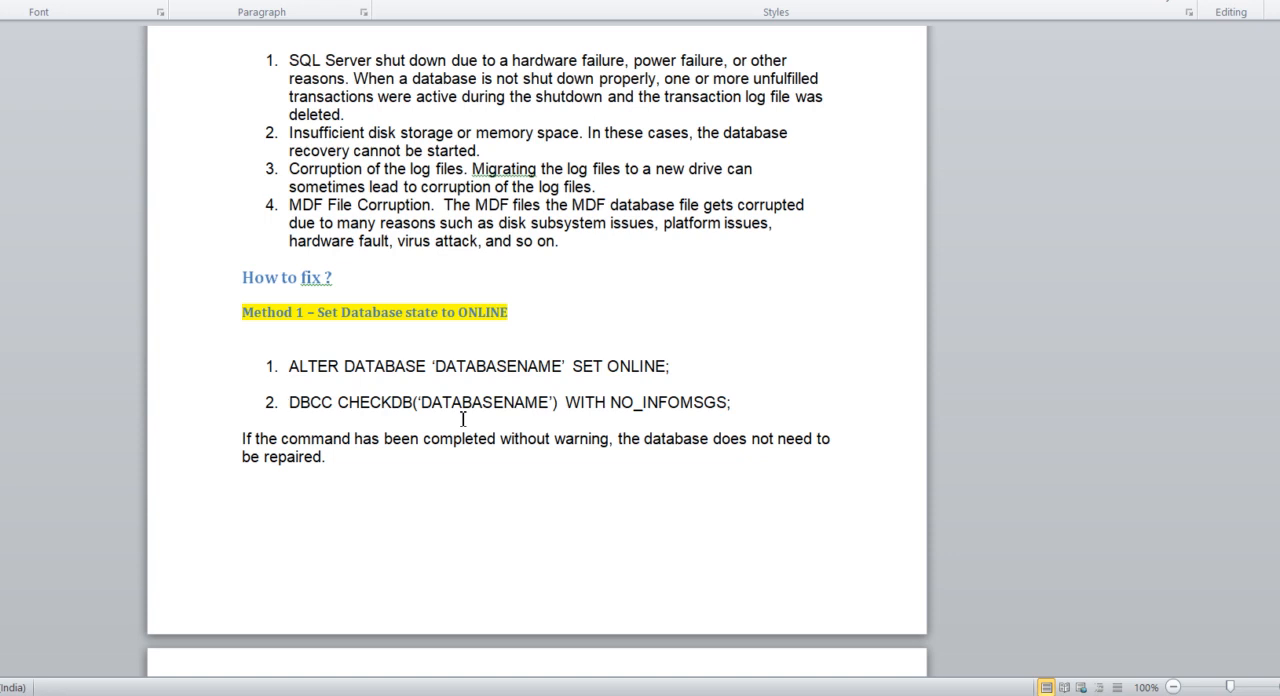
pyautogui.moveTo(584, 402)
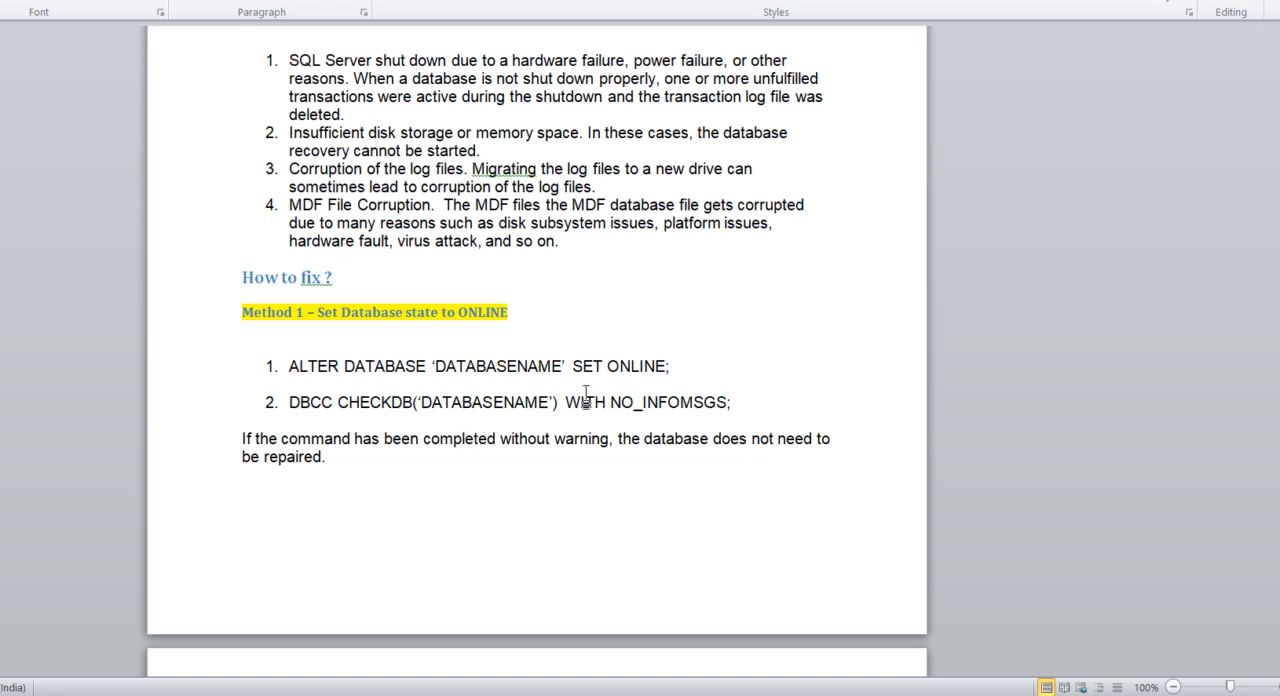
pyautogui.moveTo(564, 436)
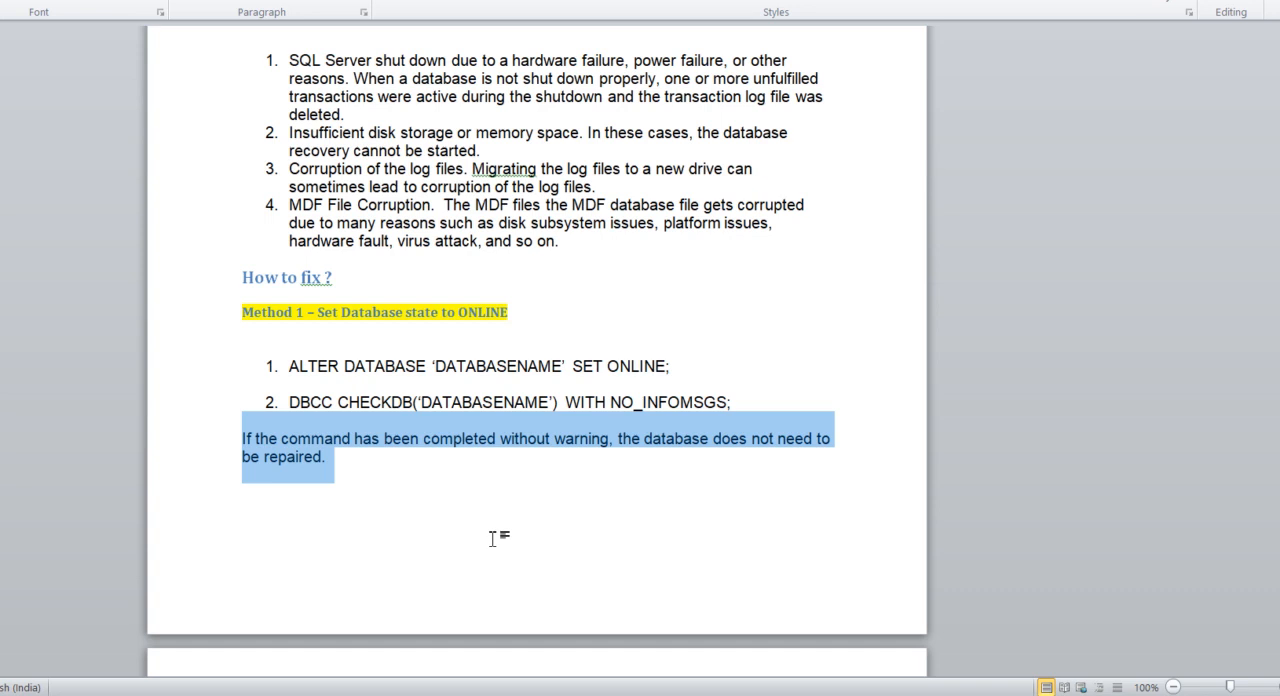
pyautogui.moveTo(1220, 312)
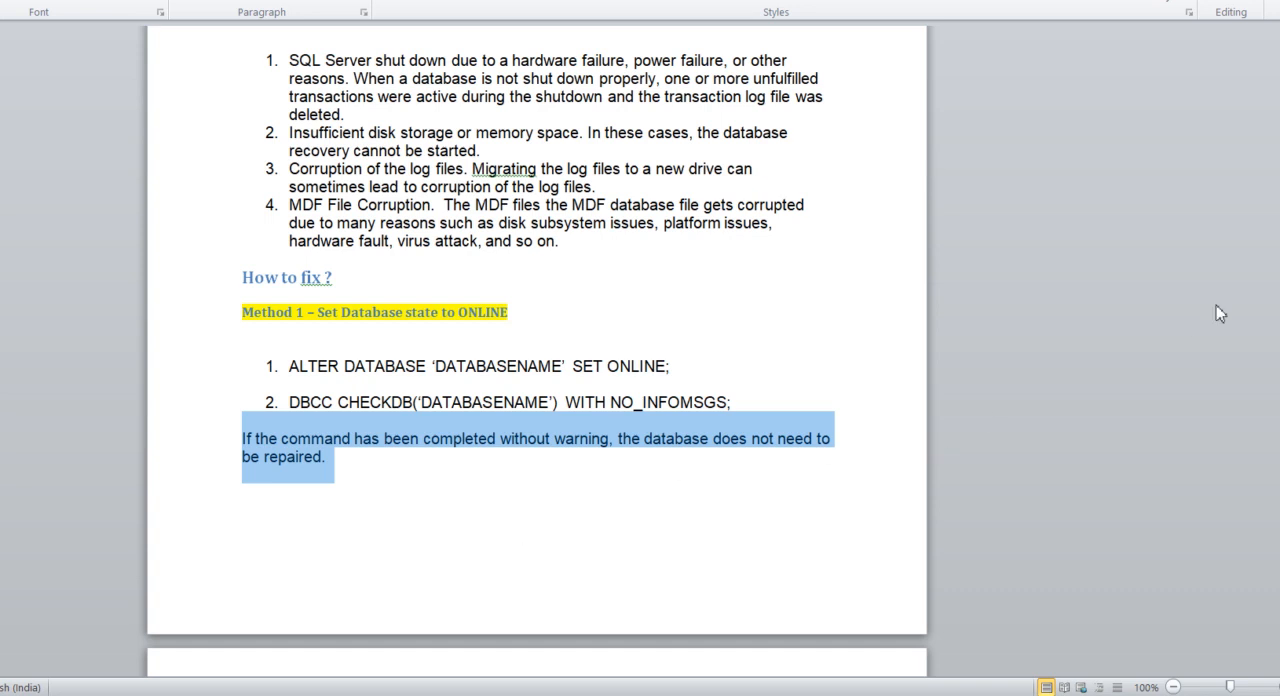
pyautogui.scroll(-3)
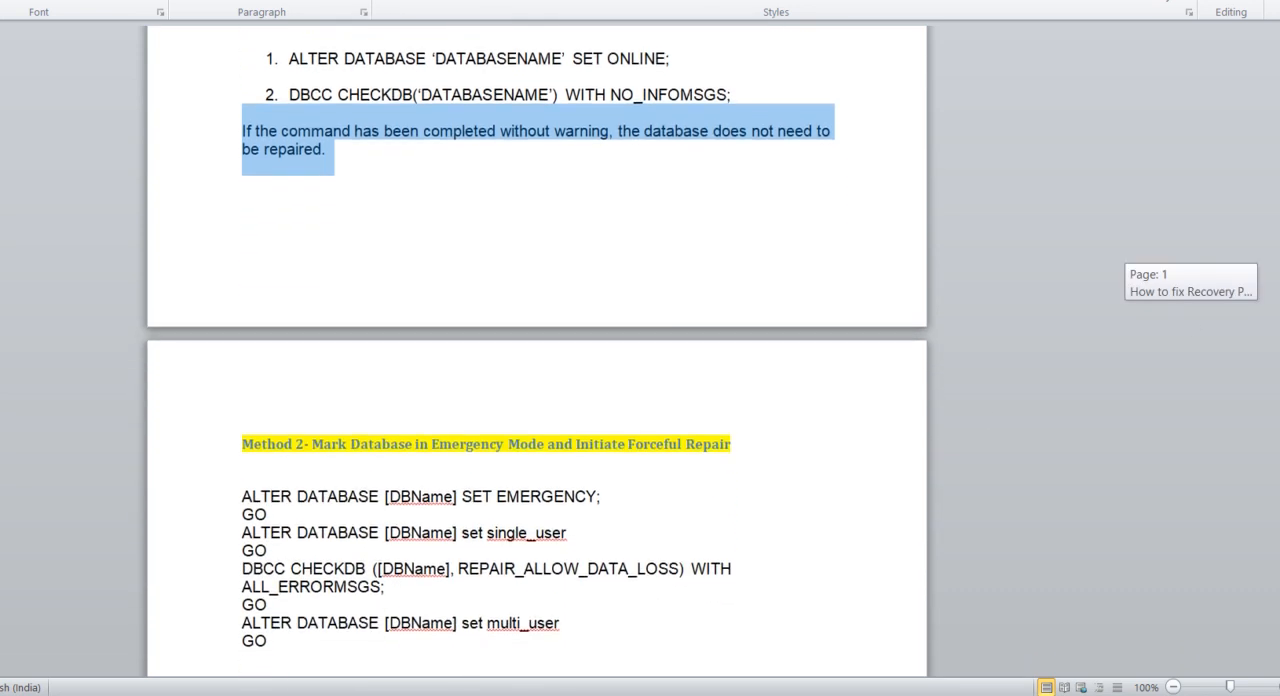
# Step: Scroll down from Method 2 to the Method 3 detach-and-reattach queries
pyautogui.scroll(-3)
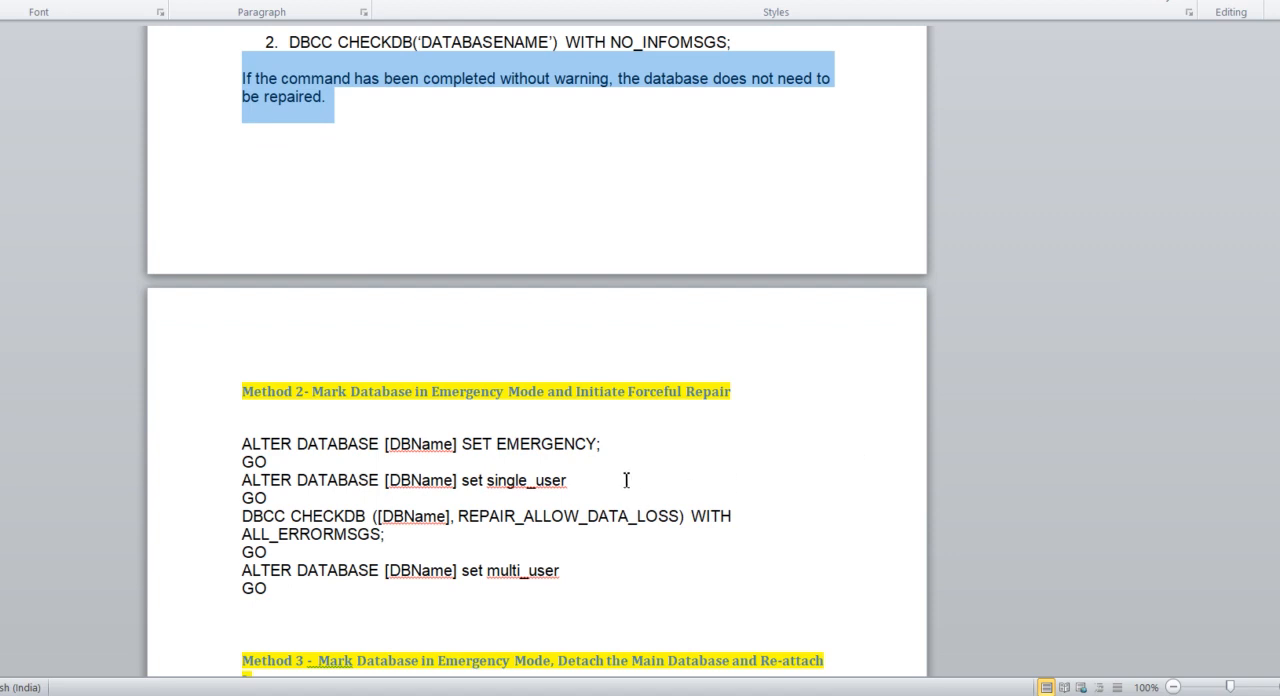
pyautogui.moveTo(624, 478)
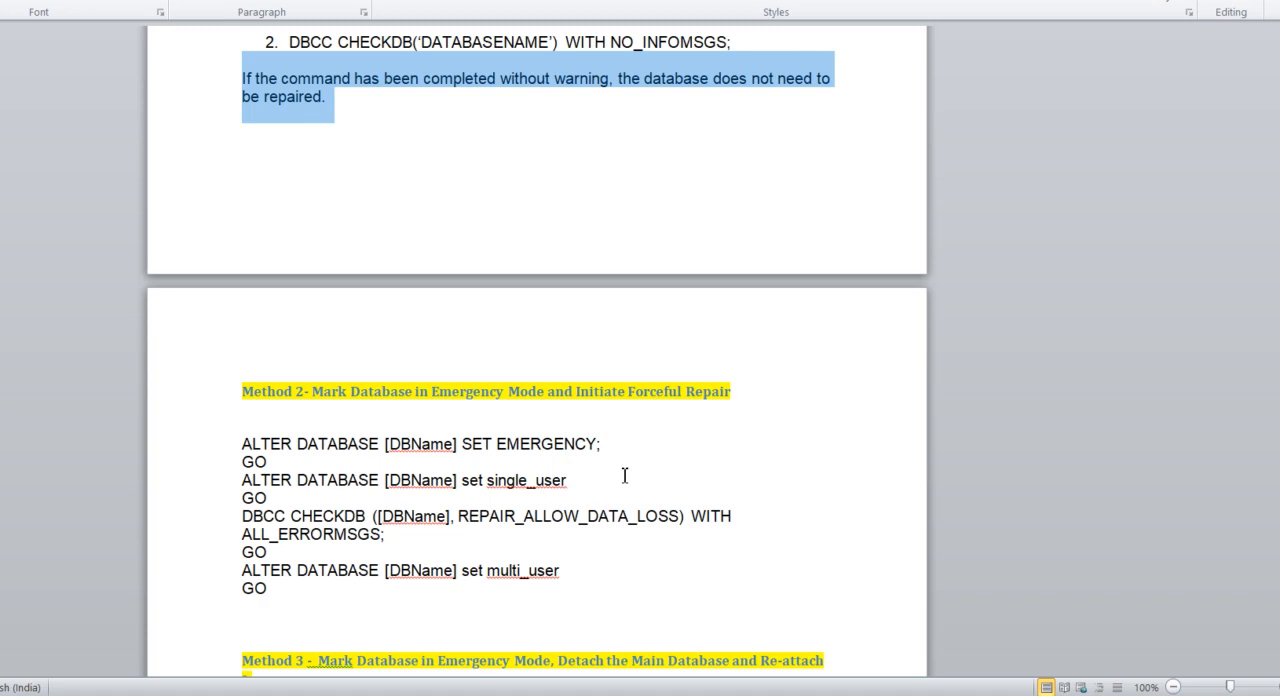
pyautogui.moveTo(320, 476)
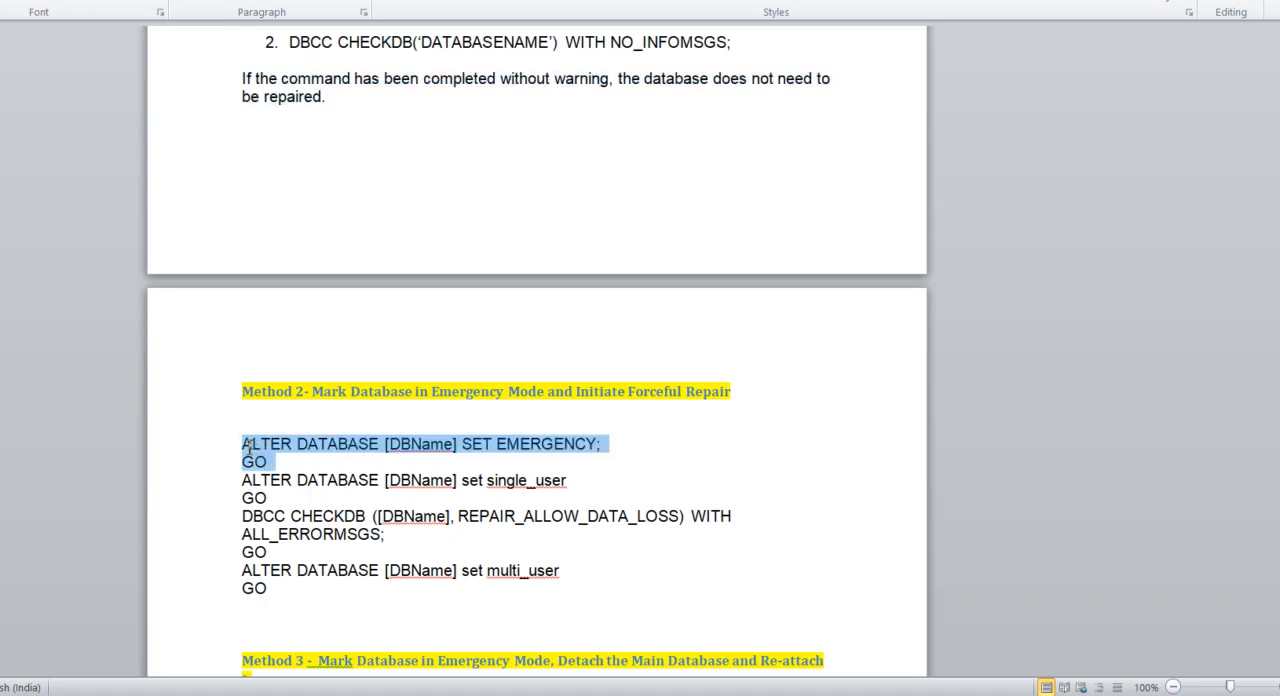
pyautogui.moveTo(600, 482)
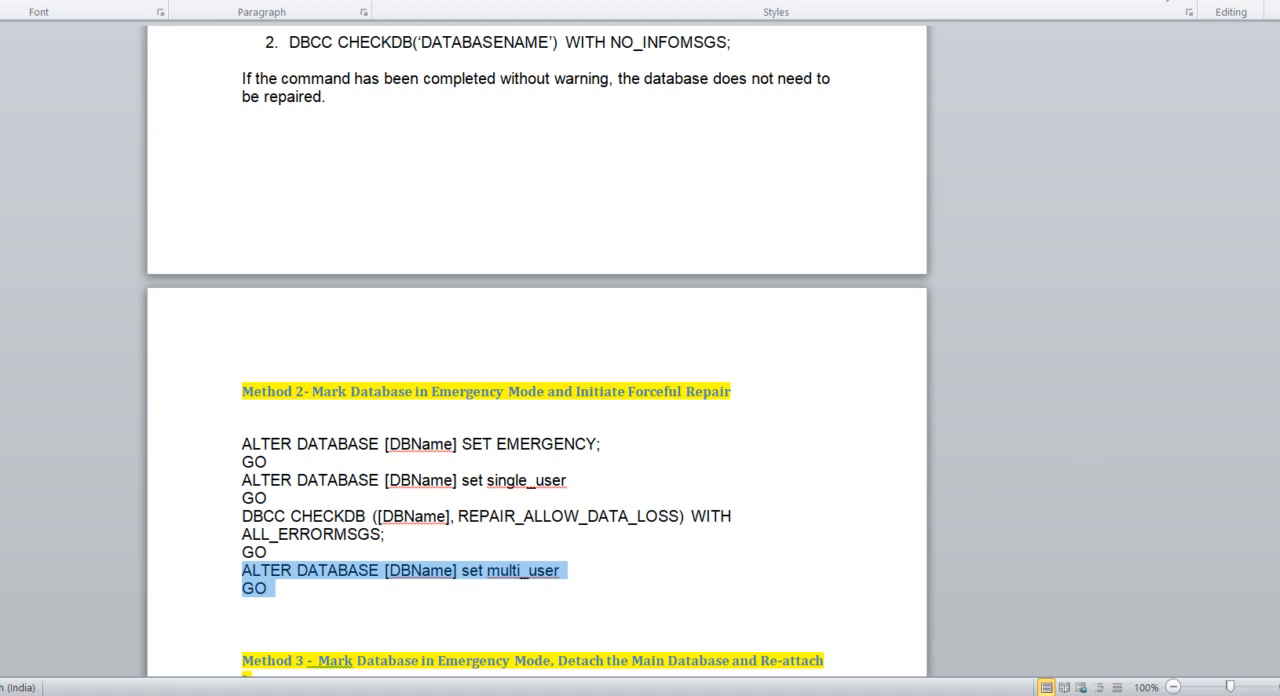
pyautogui.scroll(-3)
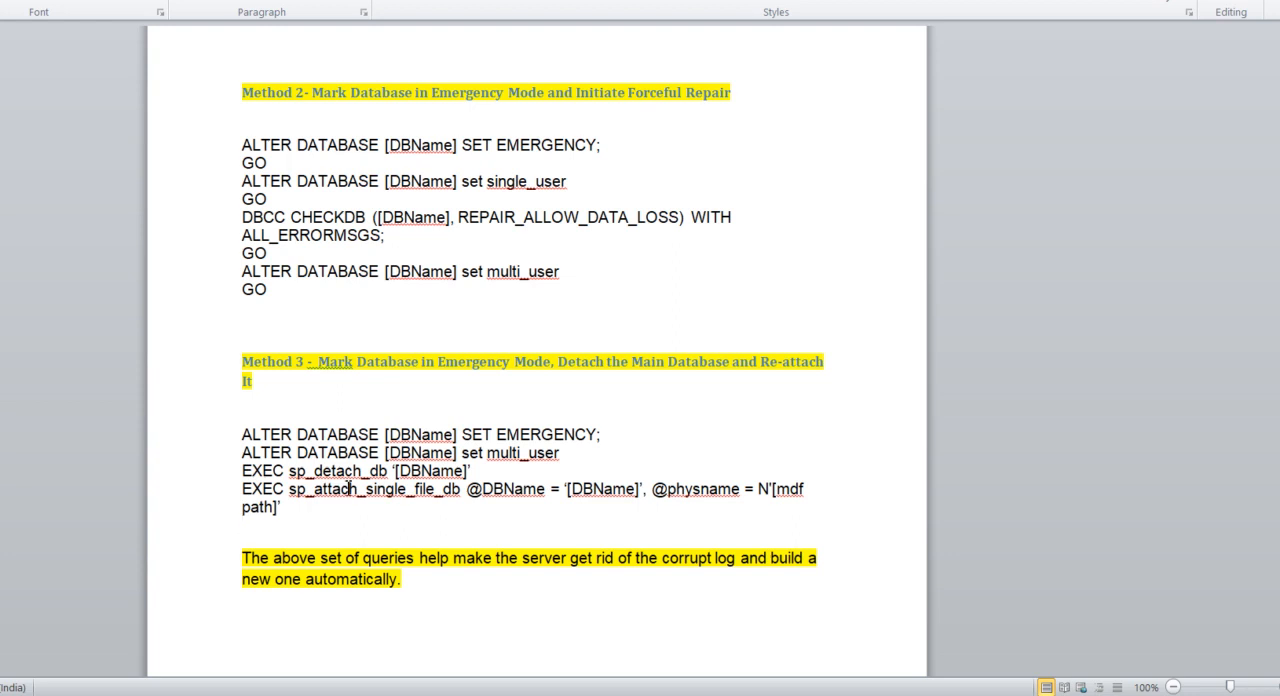
# Step: Highlight the sp_attach_single_file_db re-attach command under Method 3
pyautogui.doubleClick(548, 434)
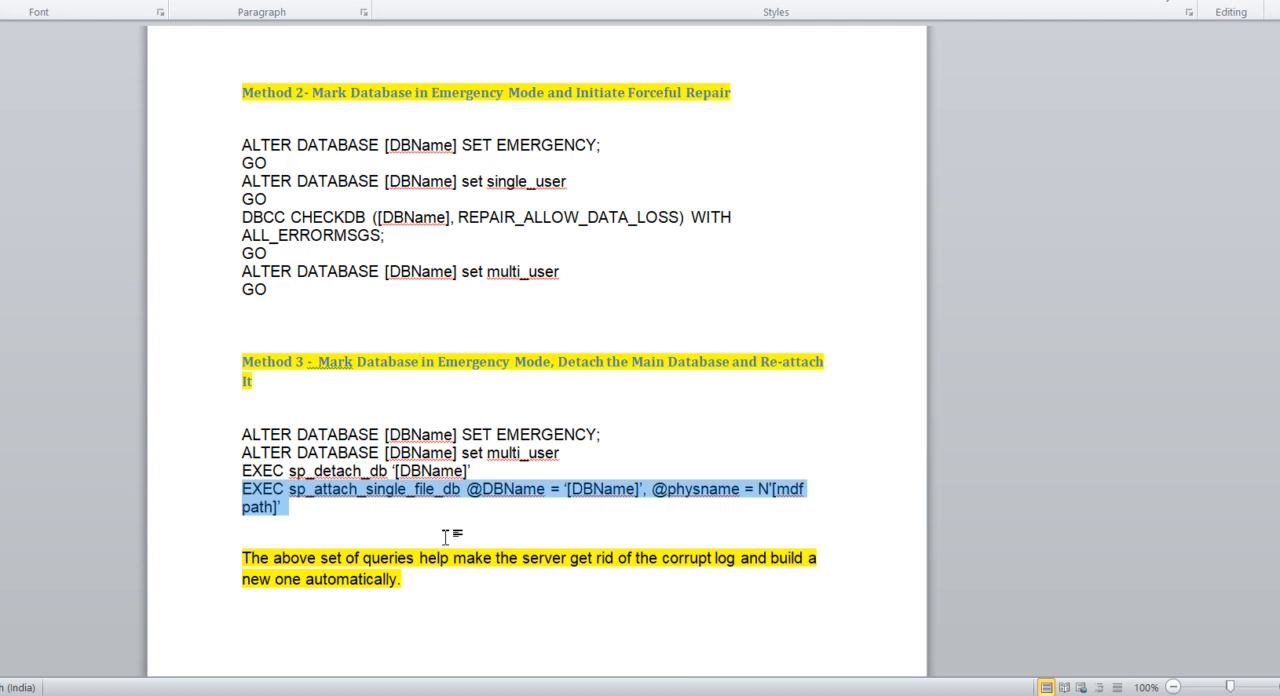
pyautogui.moveTo(448, 570)
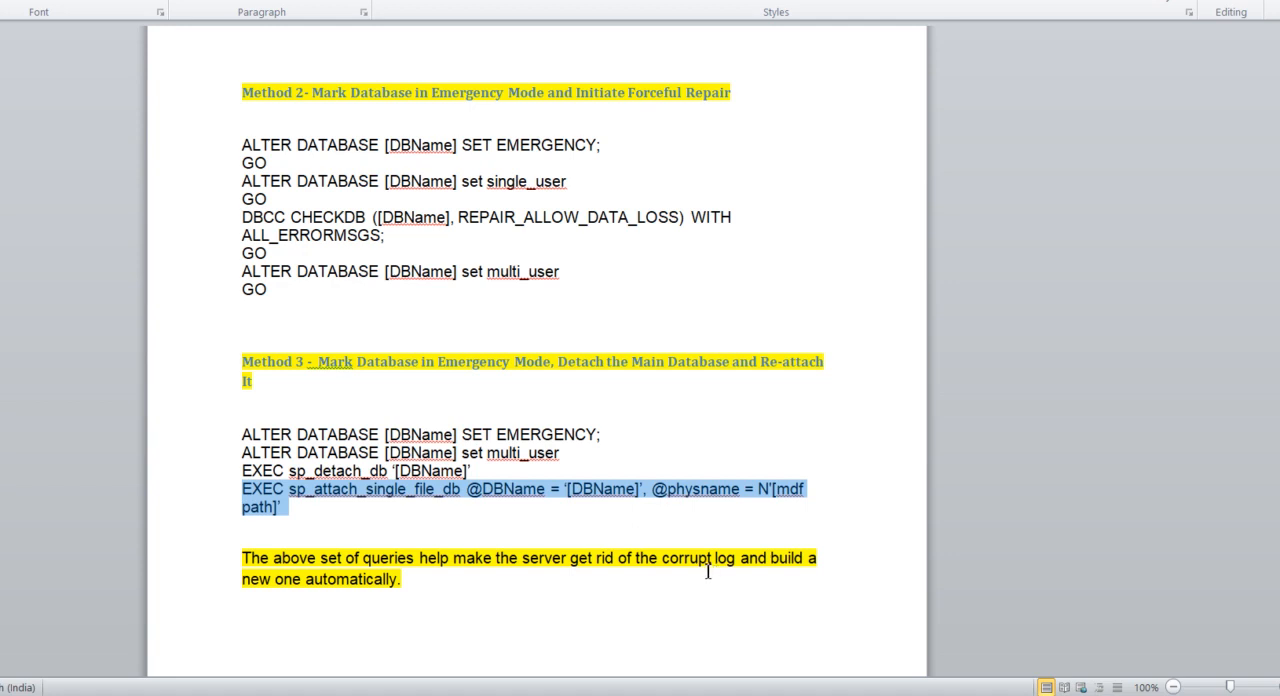
pyautogui.moveTo(742, 572)
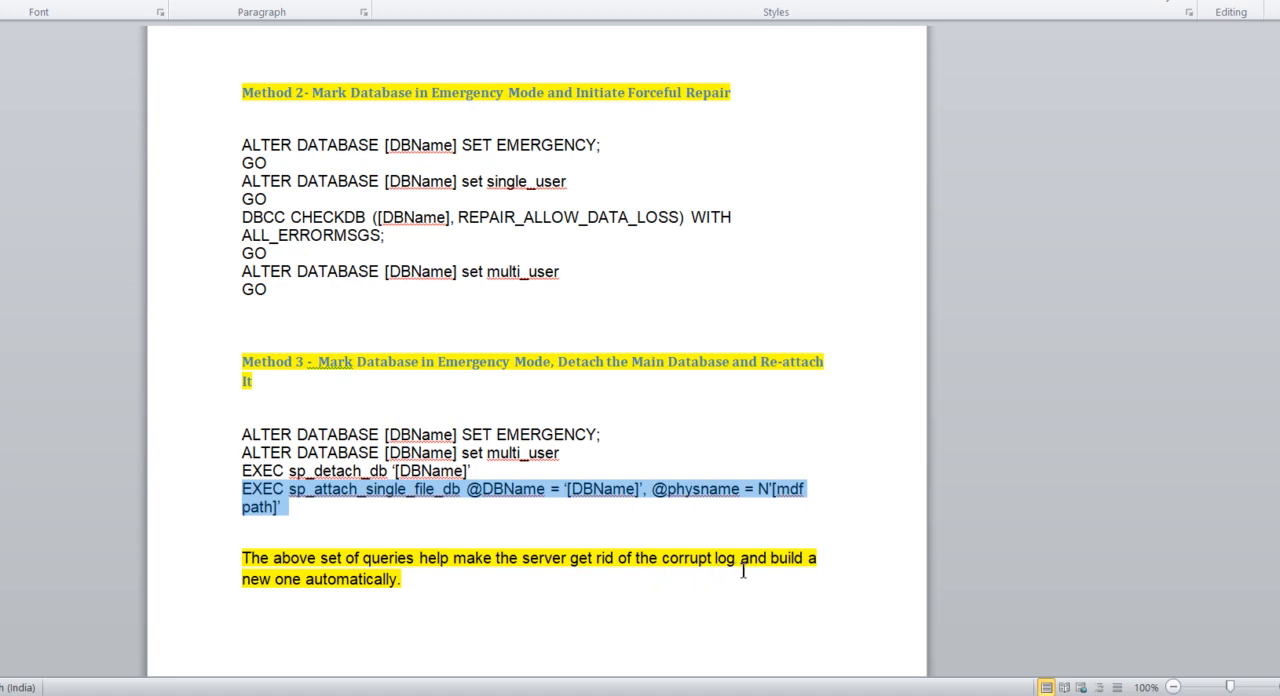
pyautogui.moveTo(406, 600)
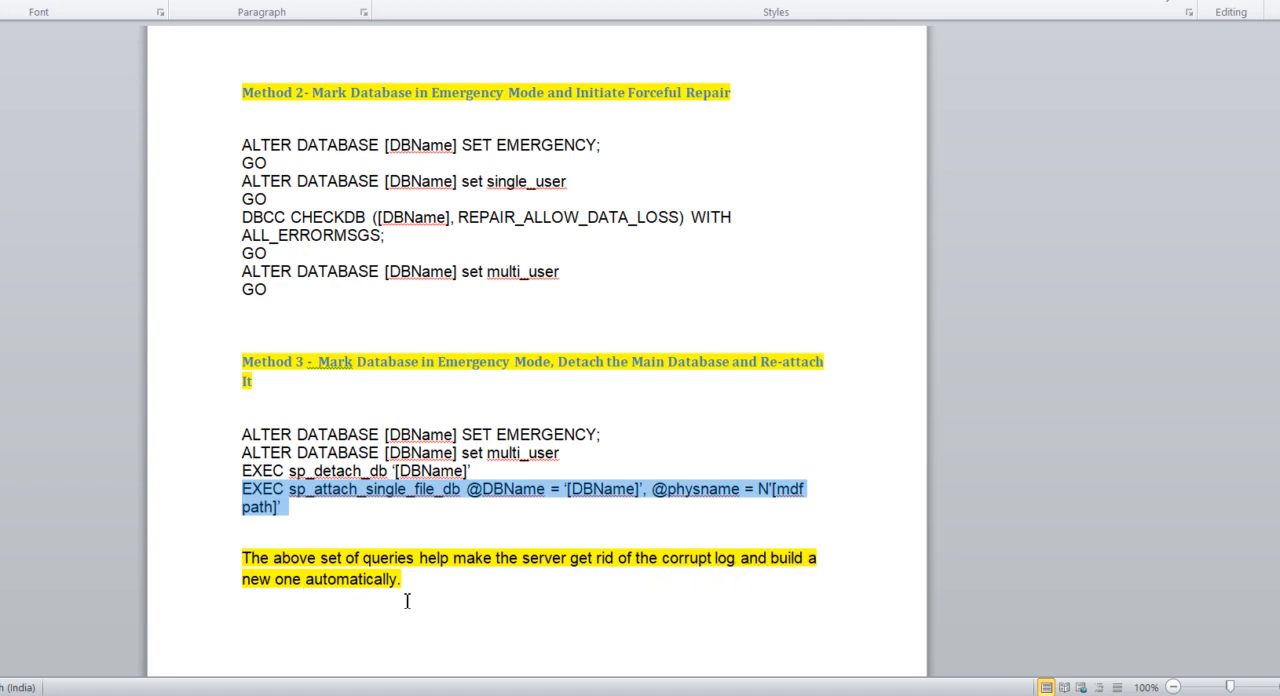
pyautogui.moveTo(946, 572)
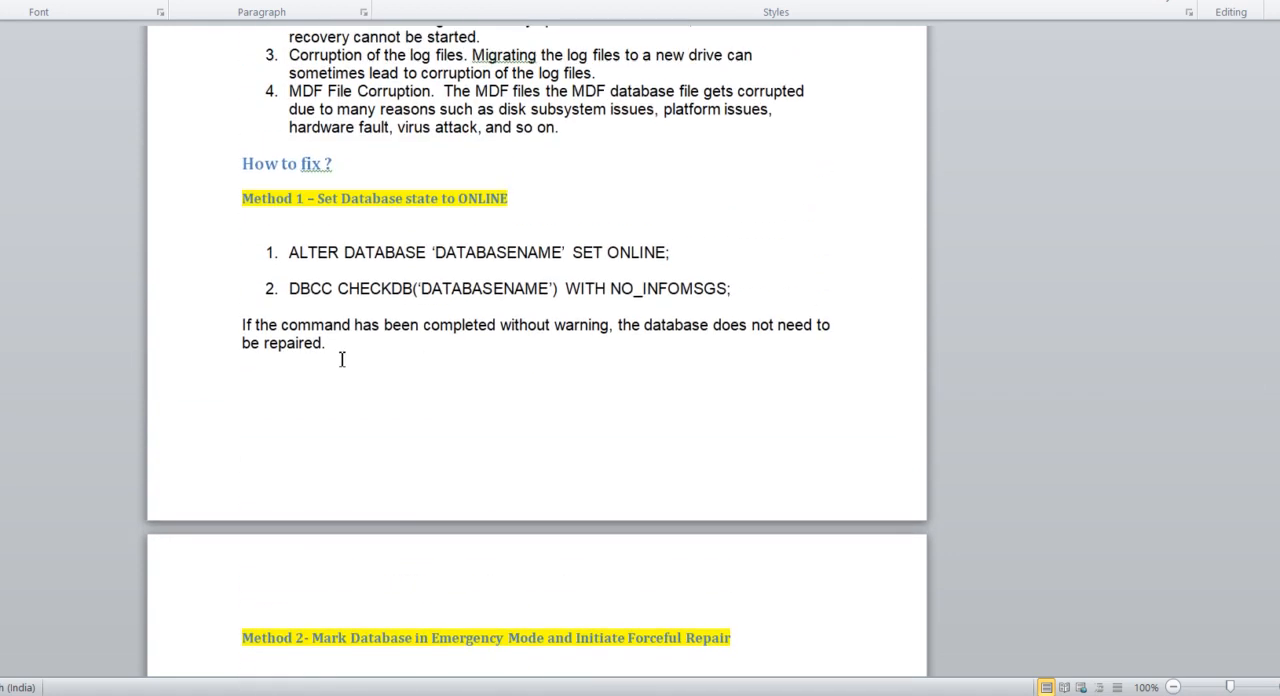
# Step: Highlight Method 1's note about the command completing without warning
pyautogui.moveTo(240, 324); pyautogui.dragTo(324, 344)
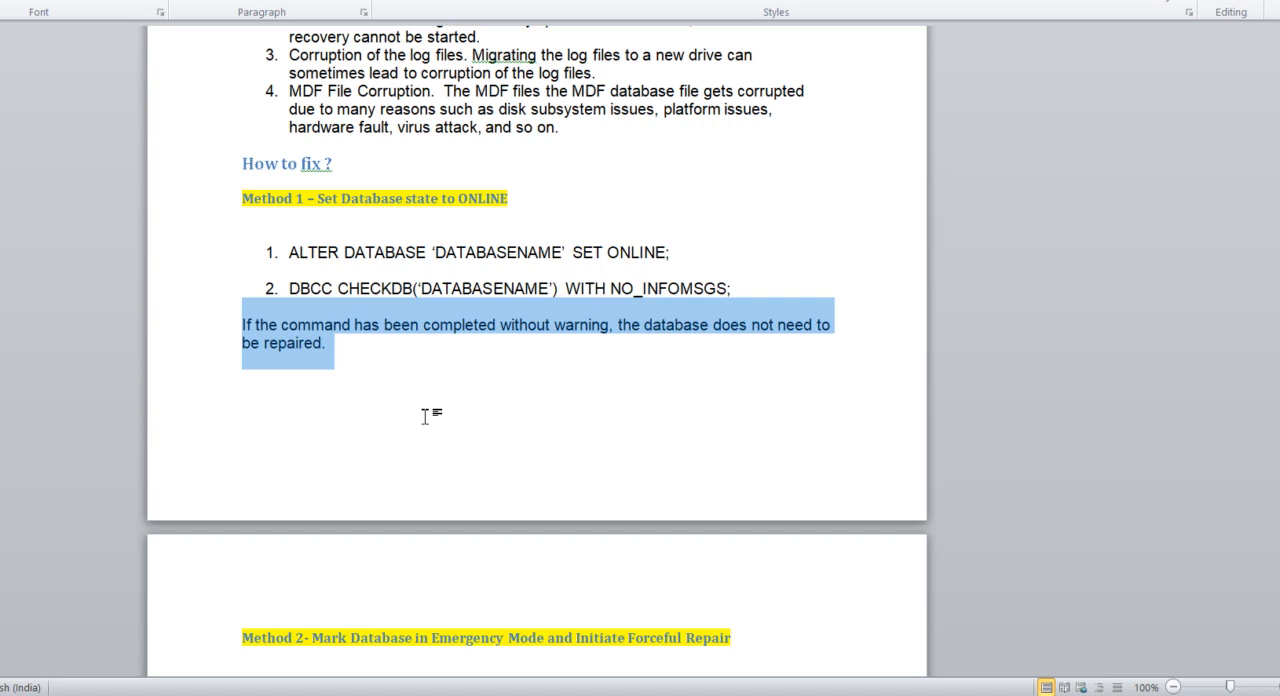
pyautogui.moveTo(980, 424)
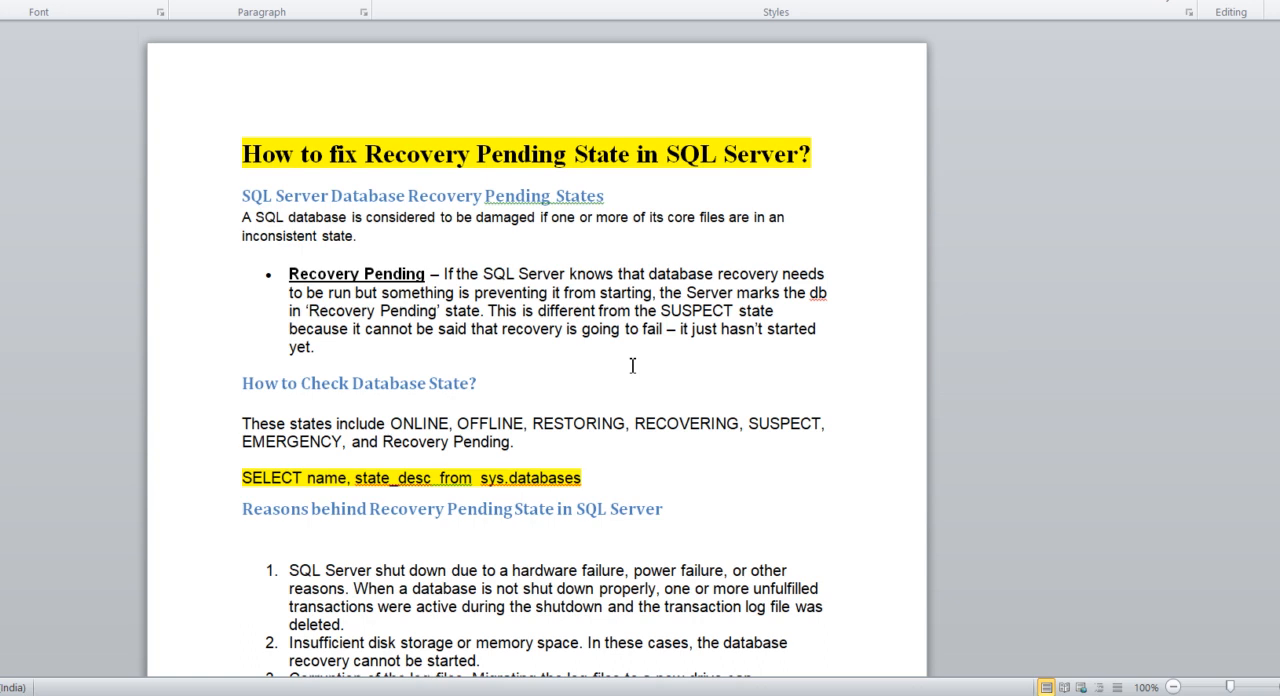
pyautogui.moveTo(1270, 196)
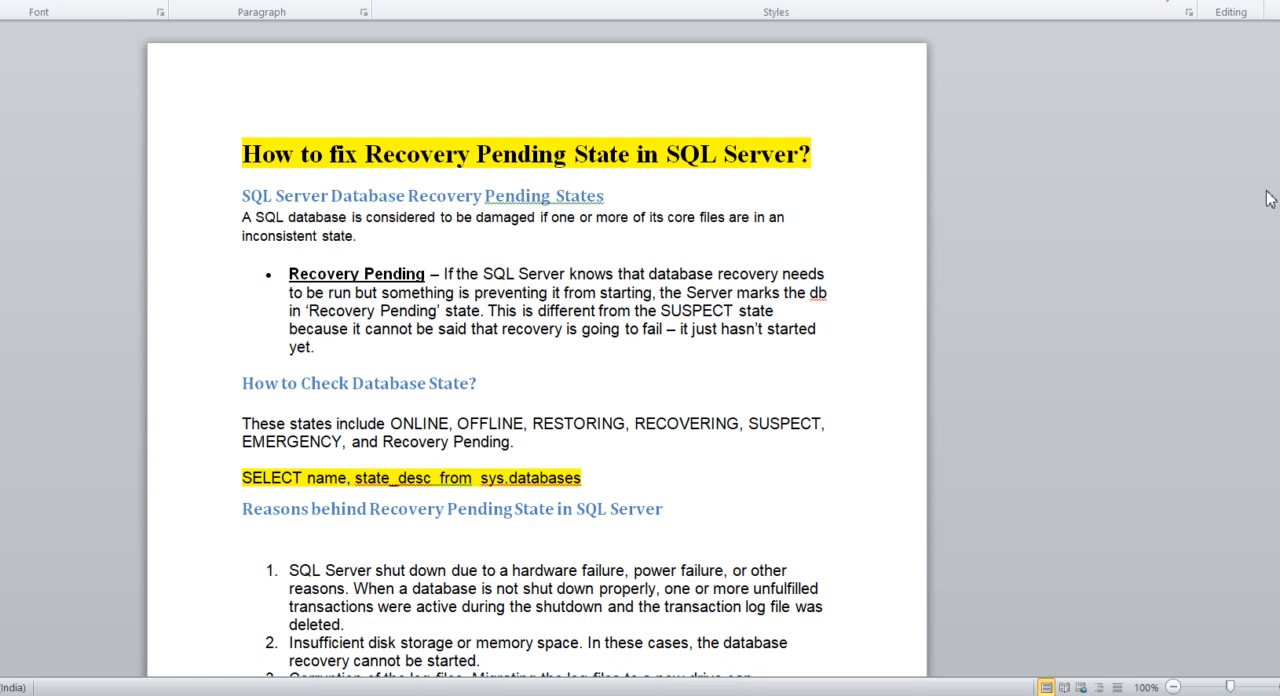
pyautogui.scroll(-3)
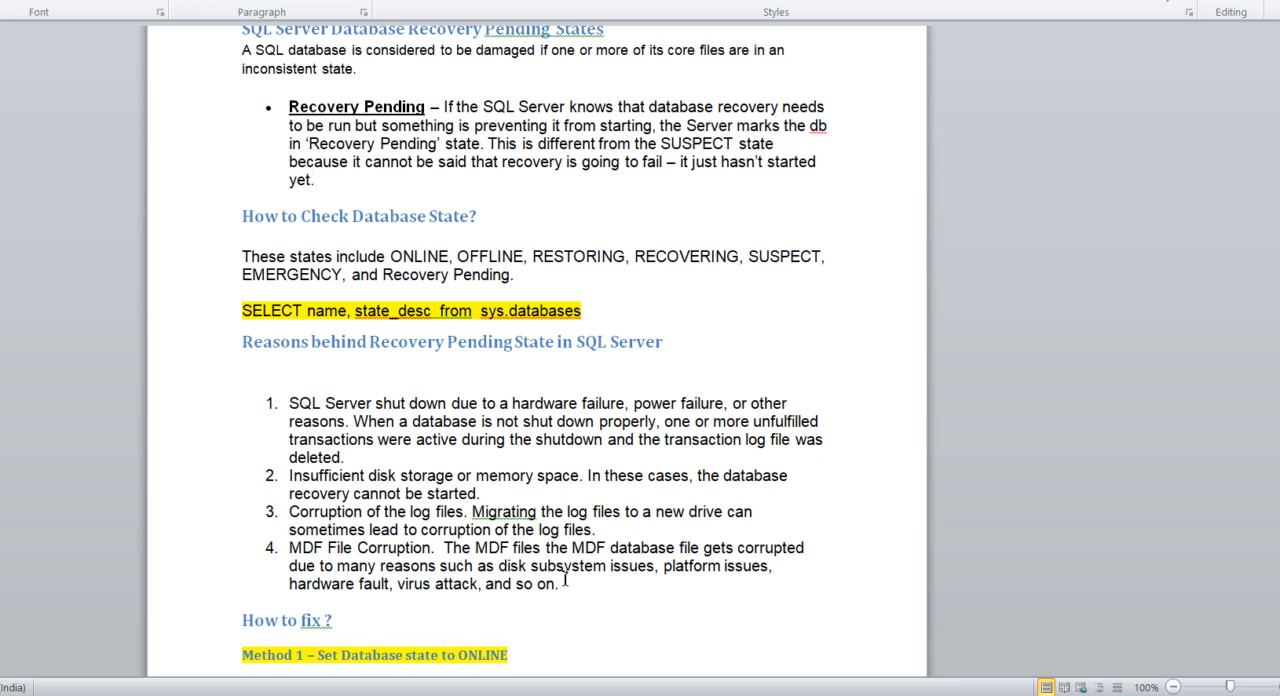
pyautogui.click(316, 180)
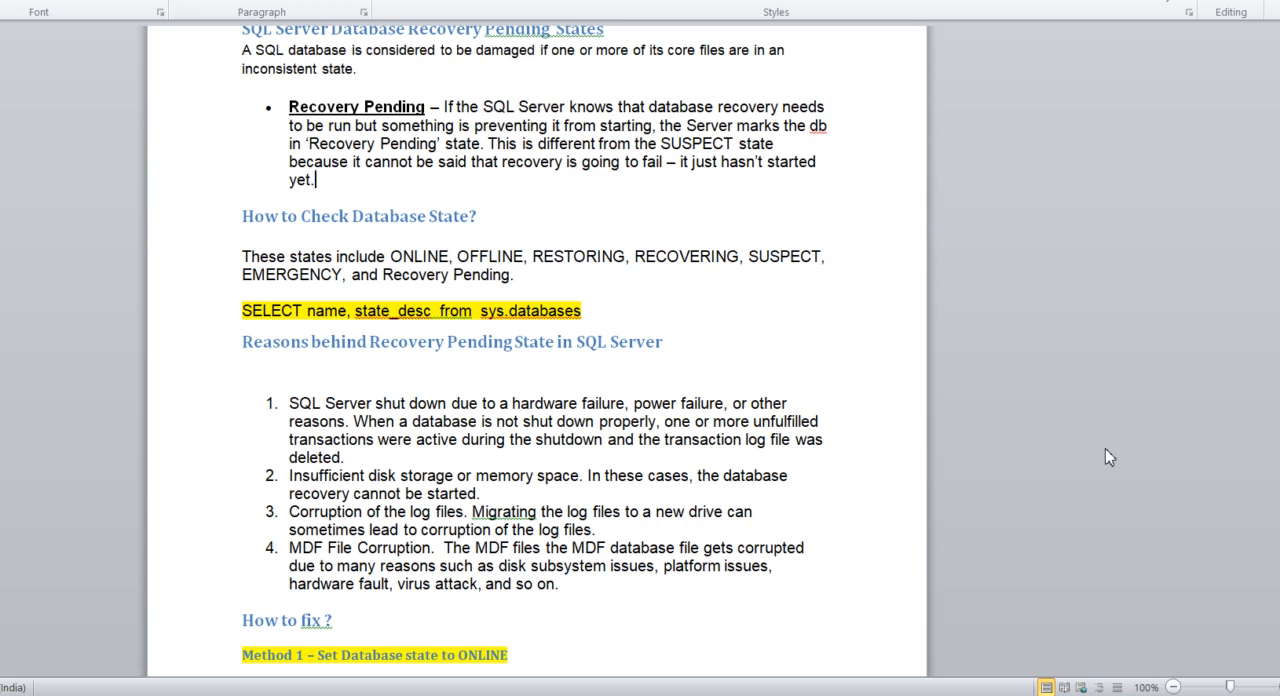
pyautogui.moveTo(228, 88)
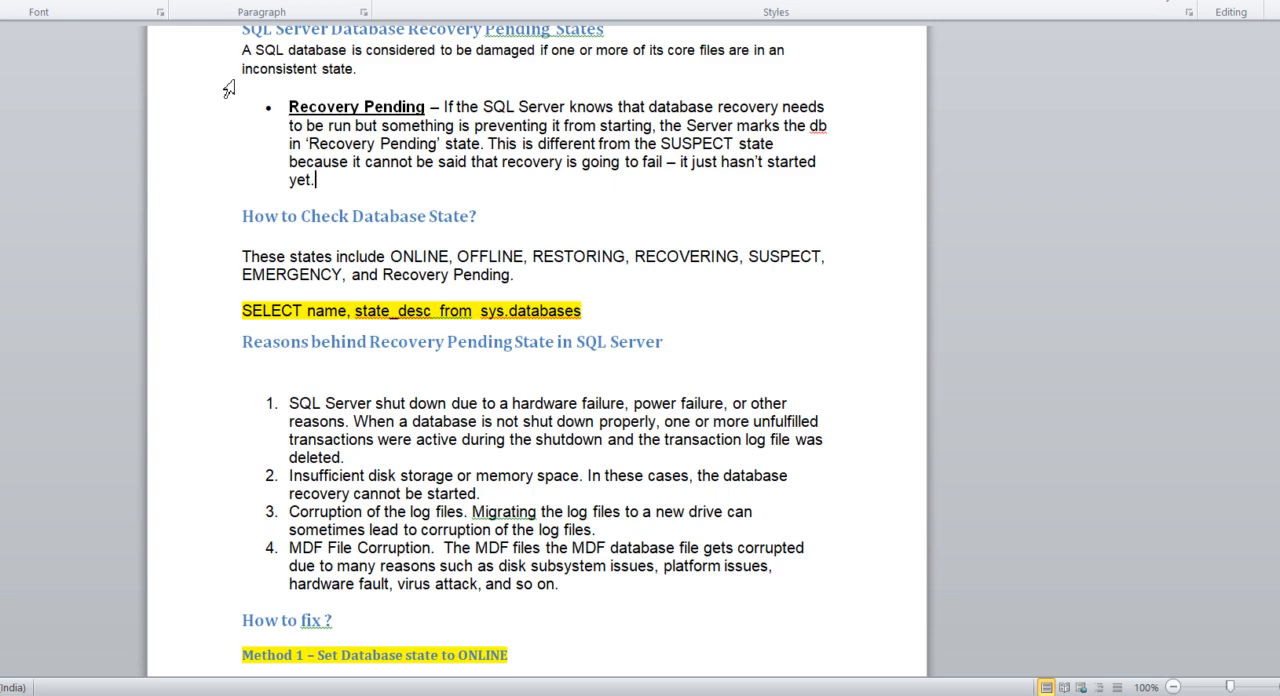